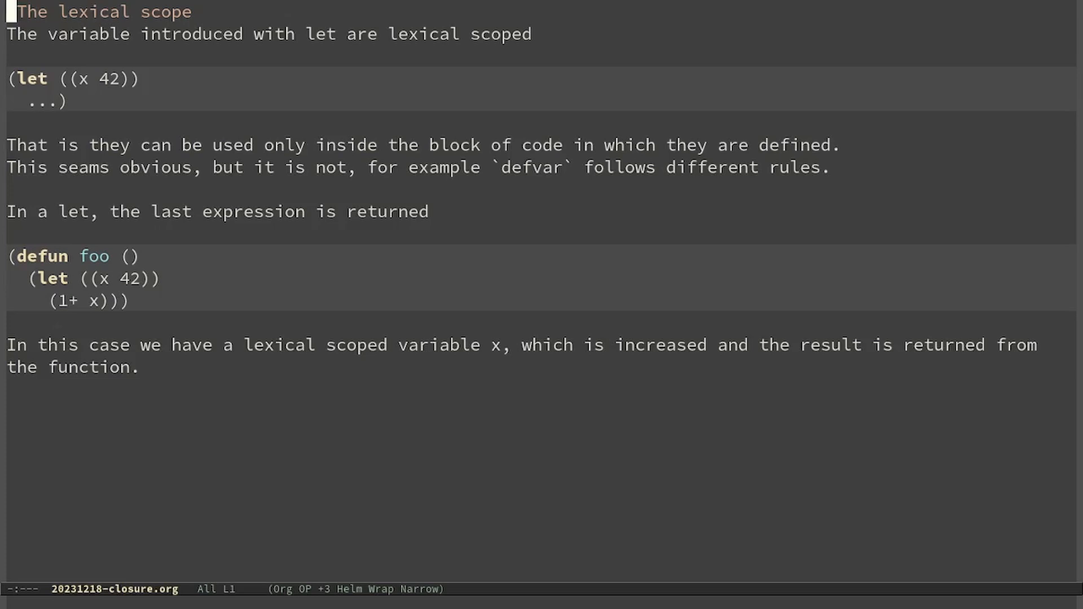
mouse_move(371, 250)
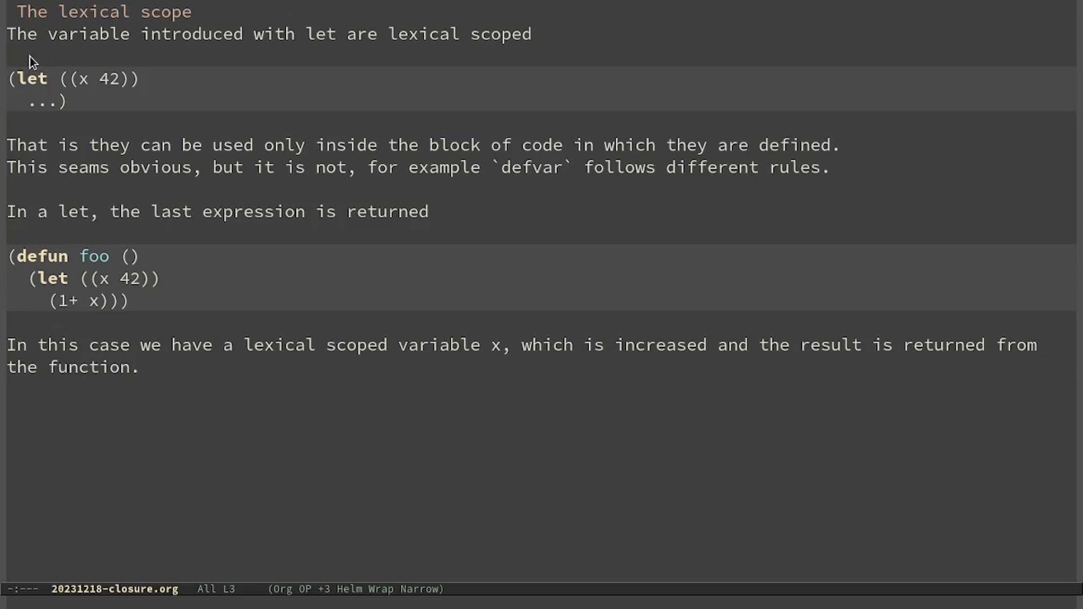
Evaluate (funcall *counter*) in the REPL, then call *counter-inc* from another-counter.
click(83, 78)
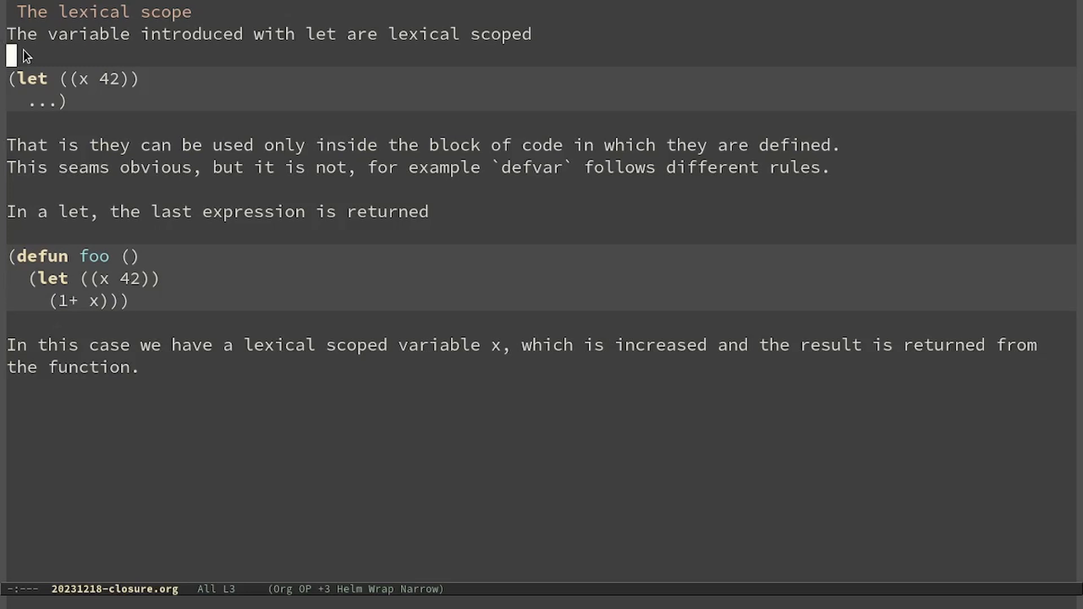
mouse_move(68, 67)
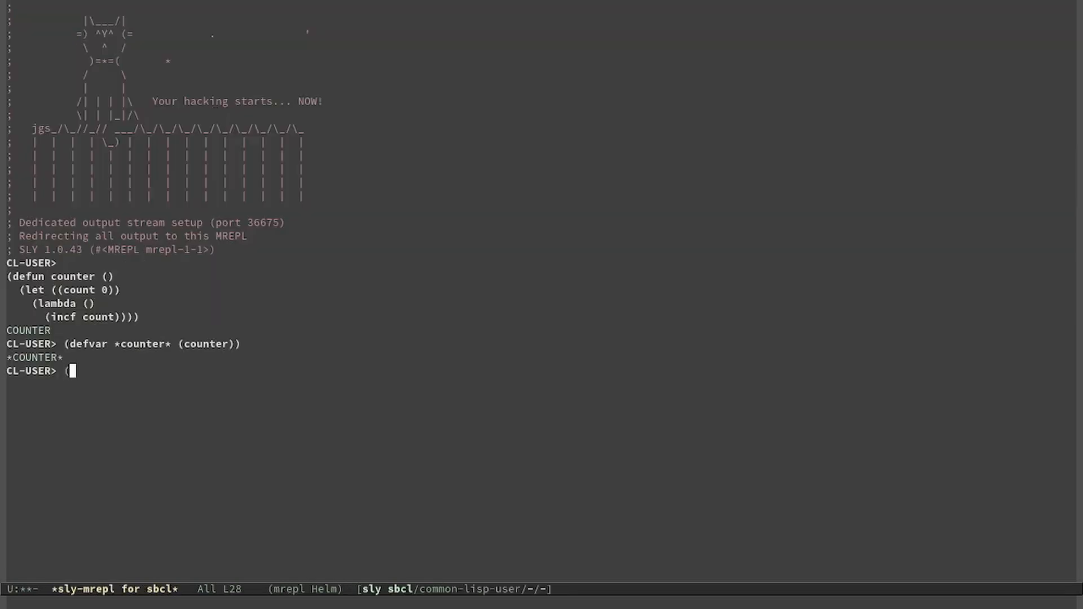
text(funcall *counter*))
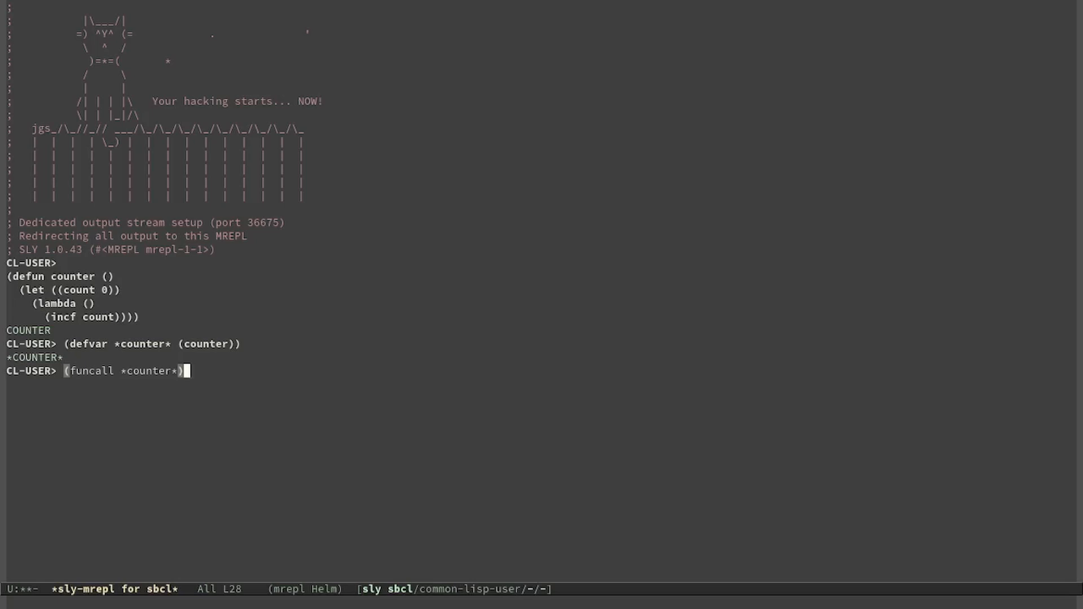
key(Return)
text((funcall *counter-inc*))
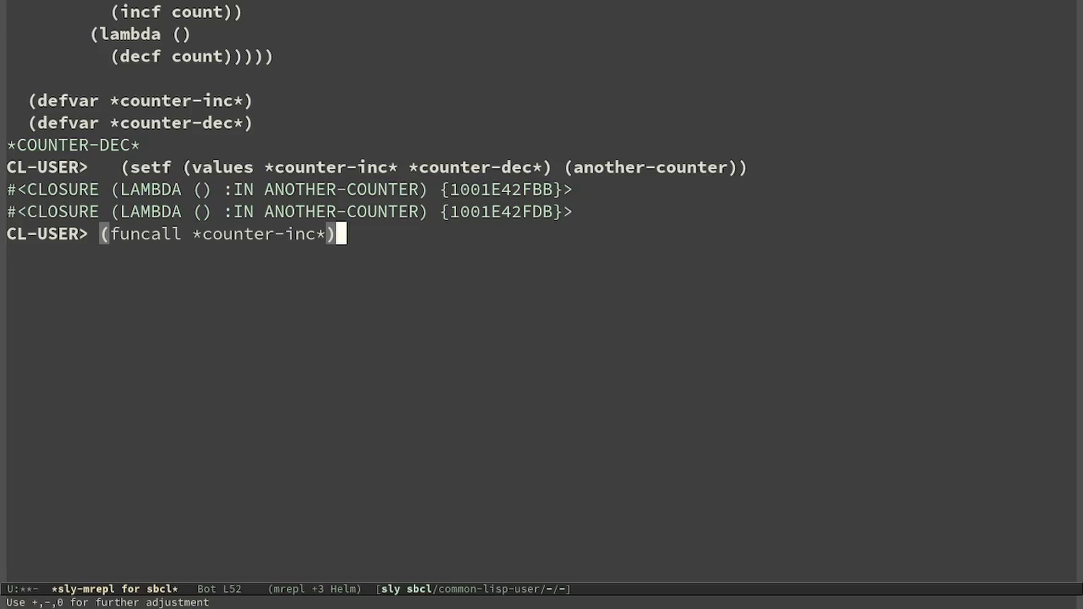
key(Return)
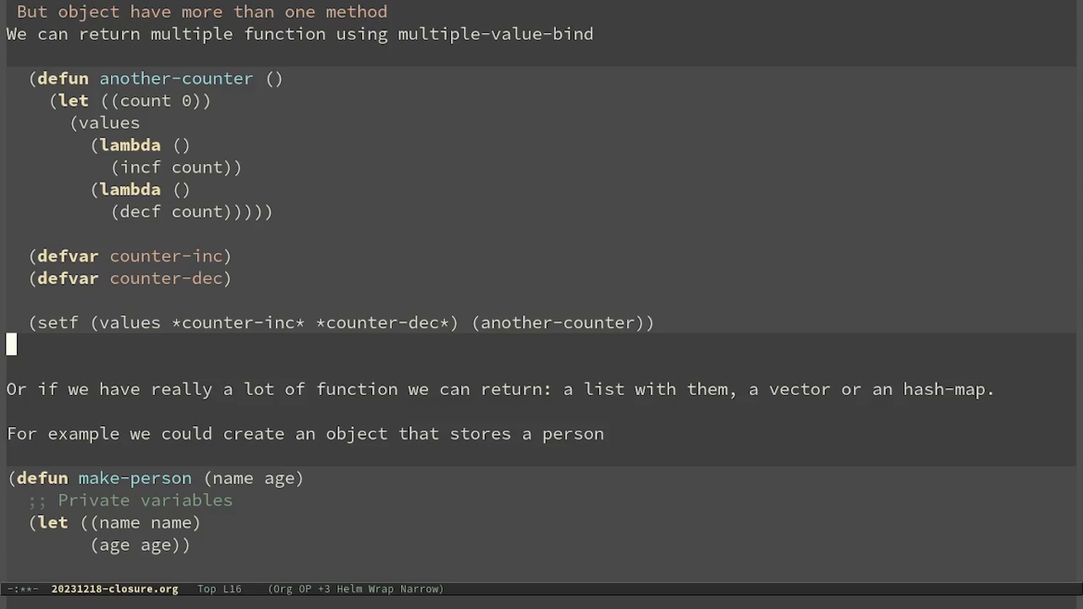
Copy the make-person accessor defuns from the Org note and evaluate them in the SLY REPL.
scroll(down, 3)
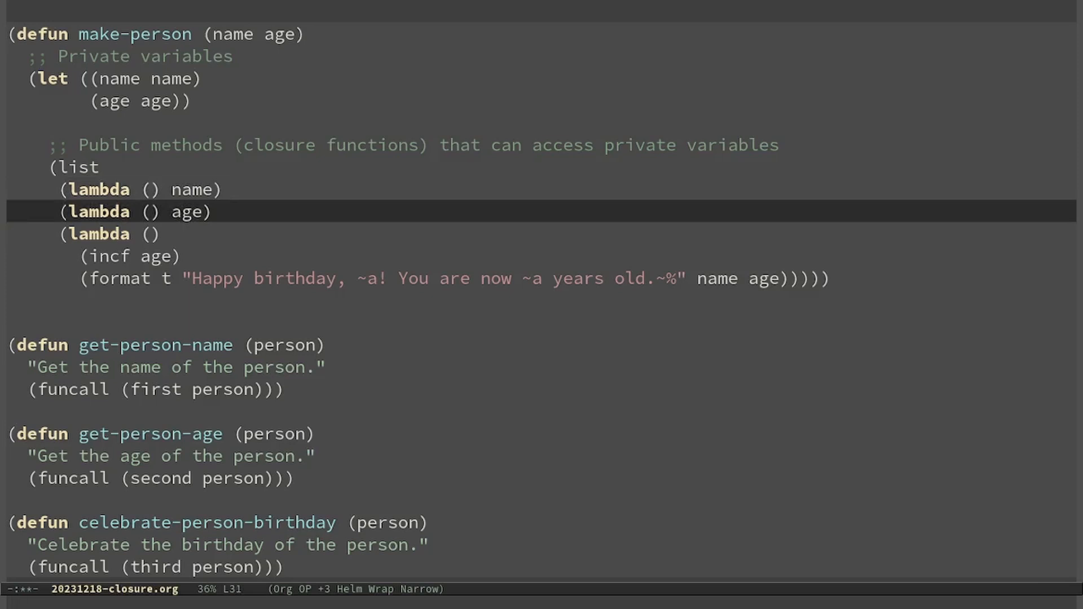
key(down)
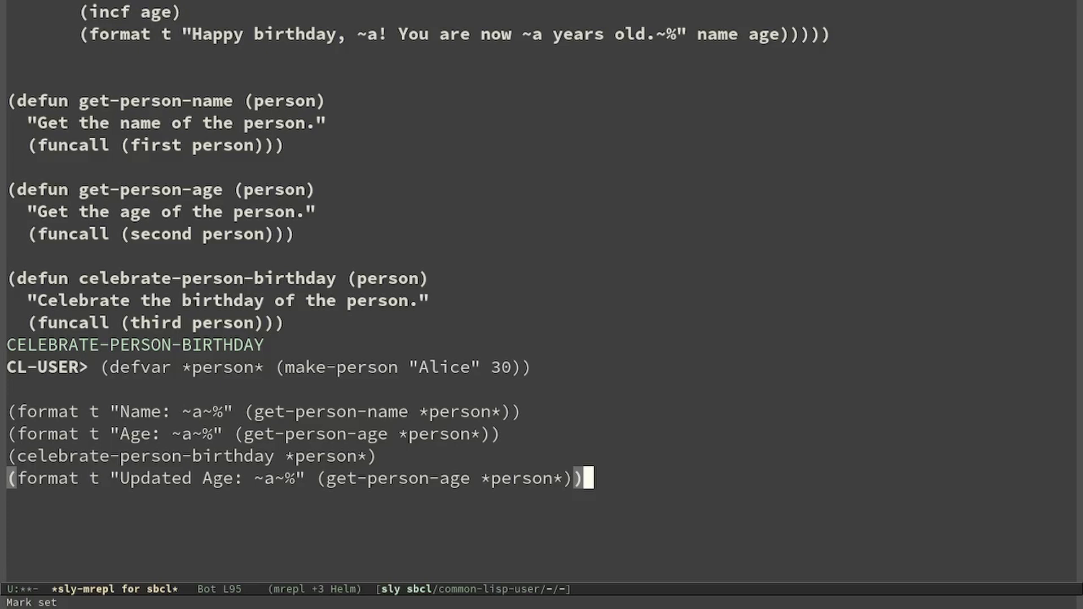
Evaluate the *person* forms printing Alice's details, birthday, Updated Age: 31 and ages (30 25 40).
key(Return)
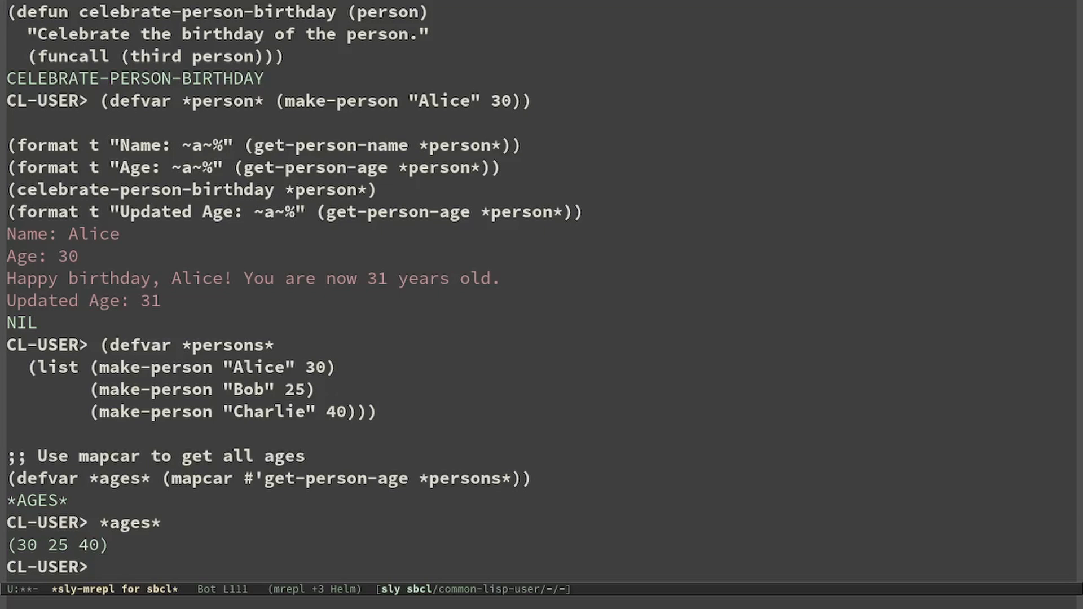
scroll(down, 3)
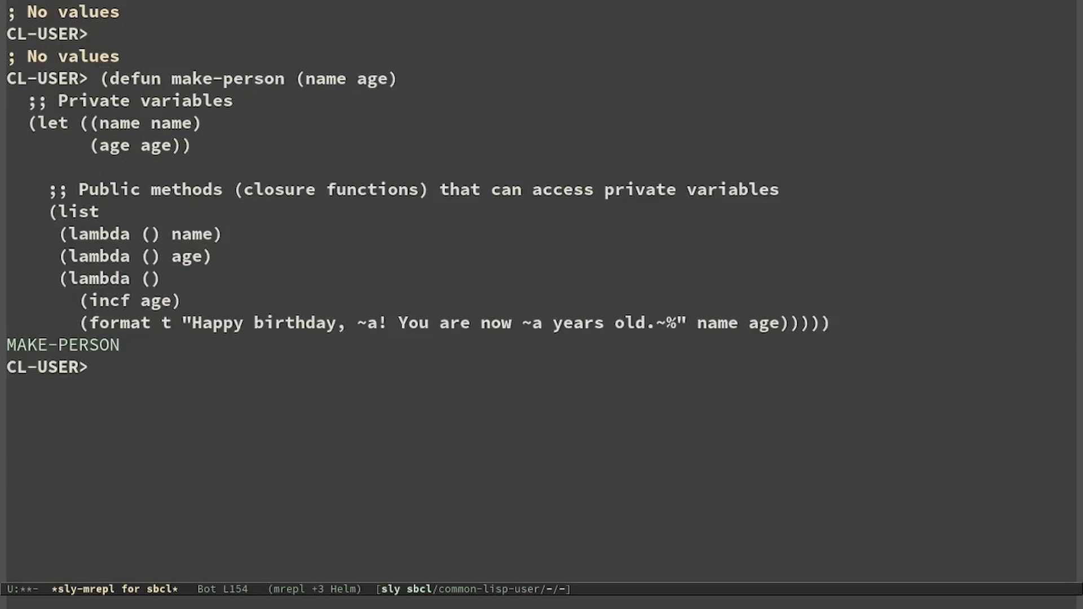